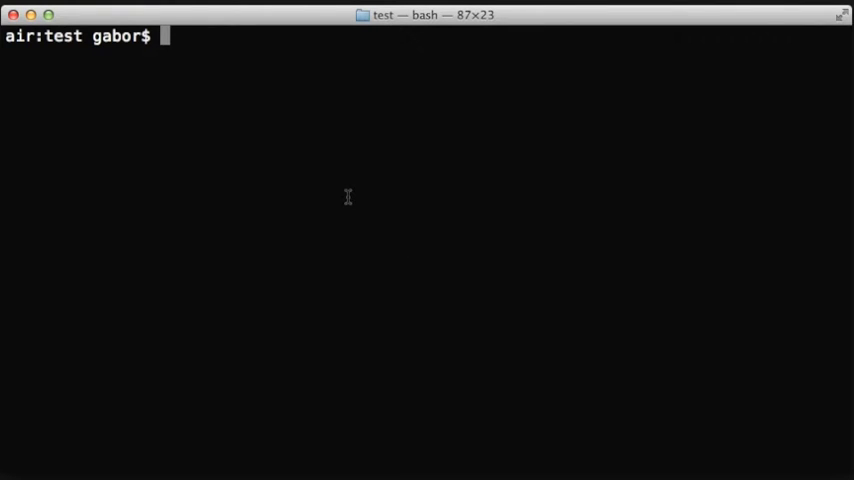
Open t/test.t in vim, then run it with perl to see test 3 (2+2+2) fail.
type("vim t/test.t")
type("perl t/test.t")
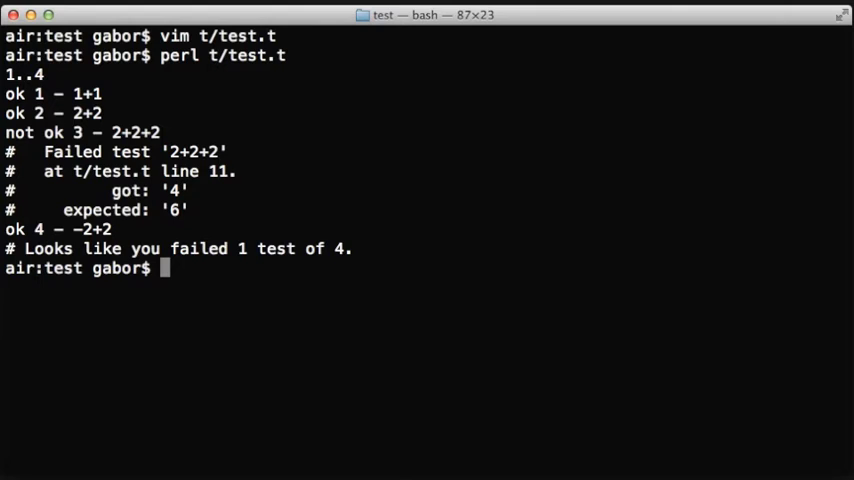
mouse_move(448, 256)
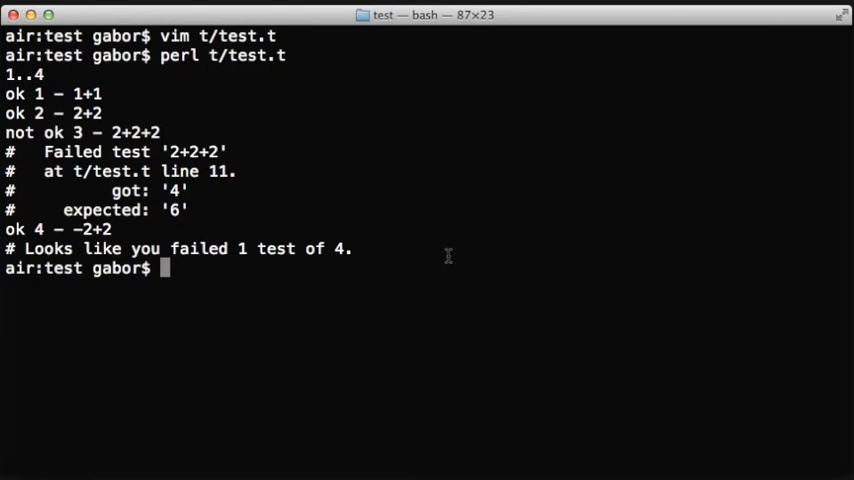
Run t/test.t through prove, getting Result: FAIL with subtest 3 failed.
type("p")
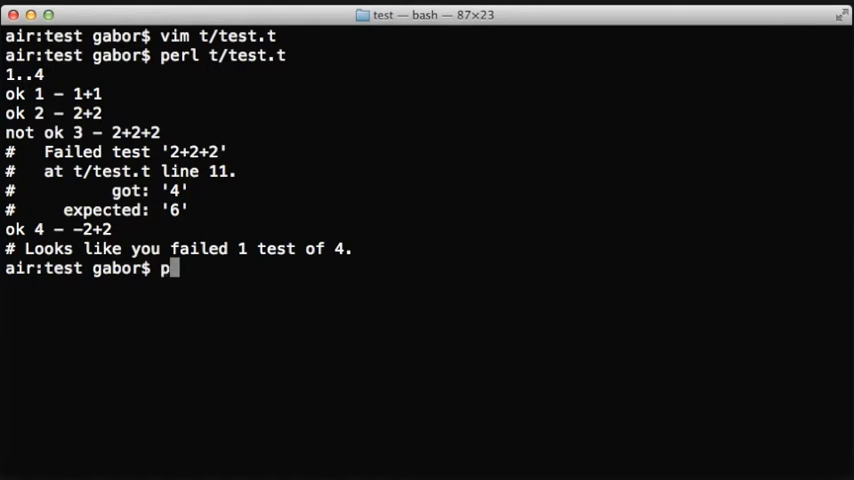
type("rove t/test.t")
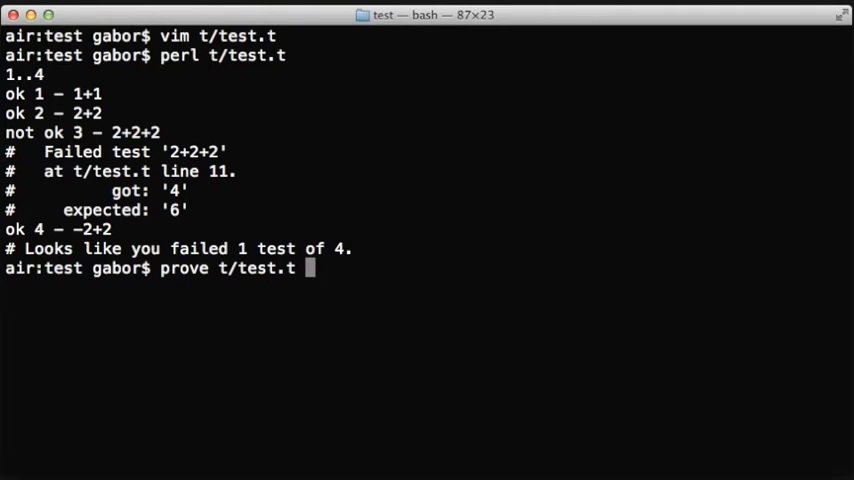
key("Return")
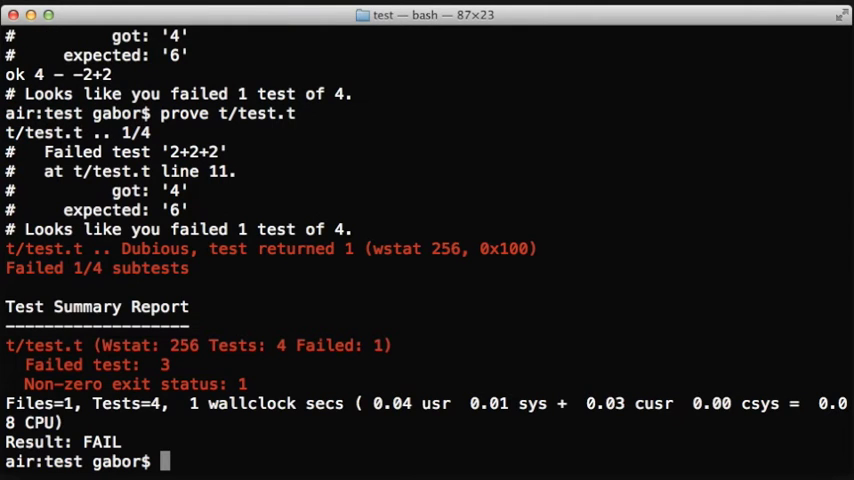
mouse_move(269, 300)
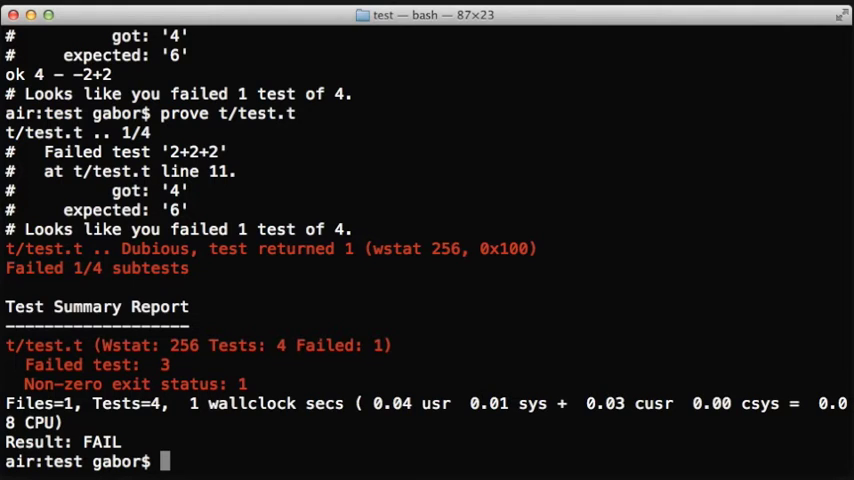
mouse_move(426, 368)
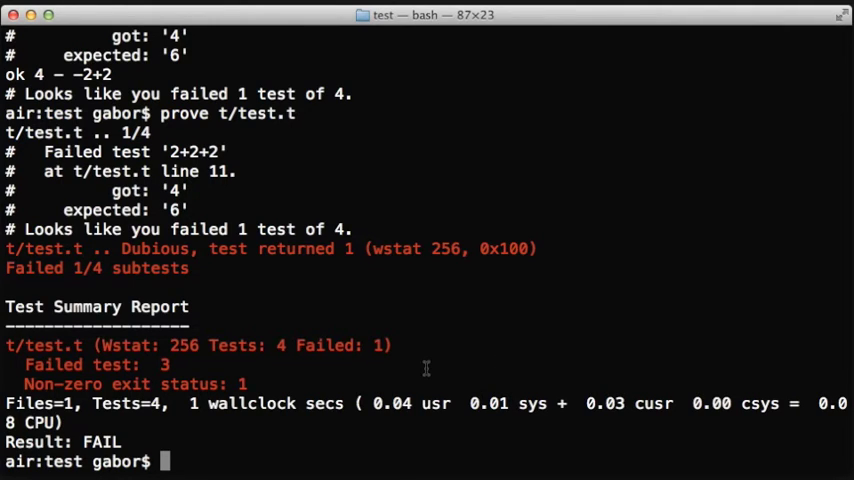
type("vim")
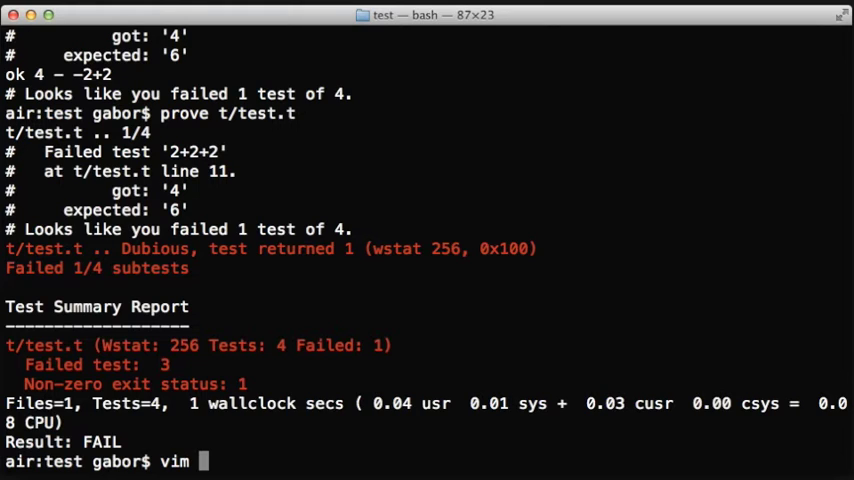
Wrap the 2+2+2 test in a TODO block with $TODO "Fix bug summing more than 2 values #173".
type("t/tes")
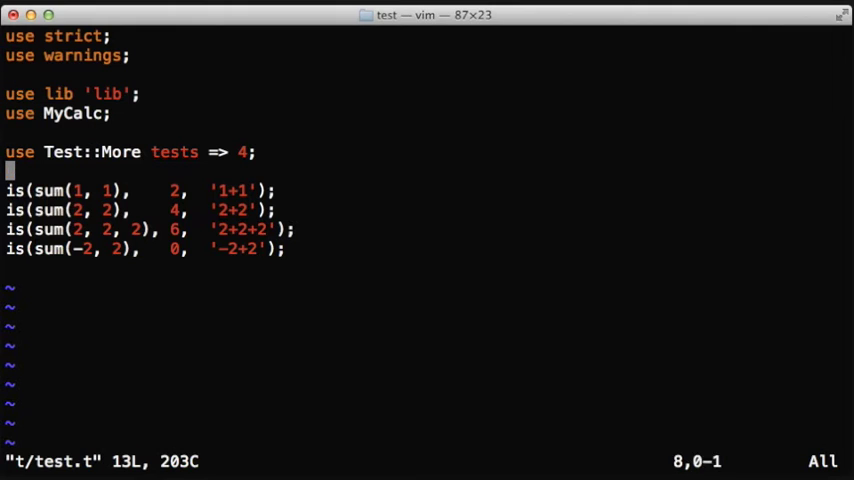
type("TODO")
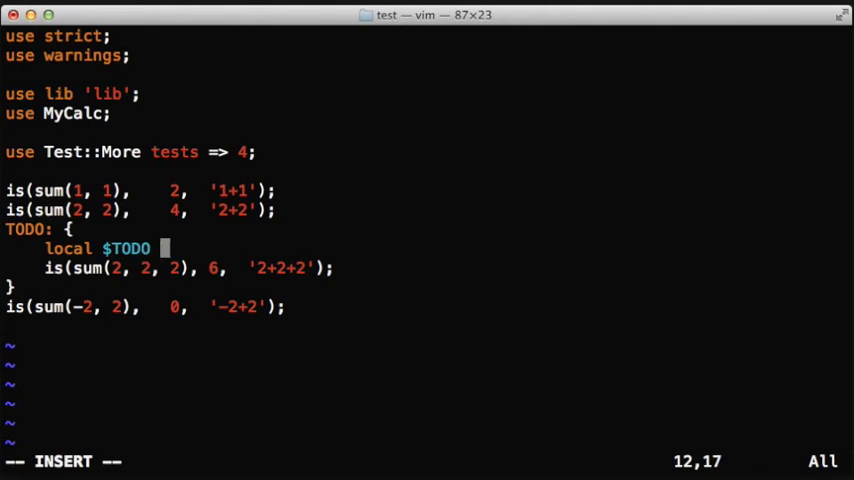
type("= \"")
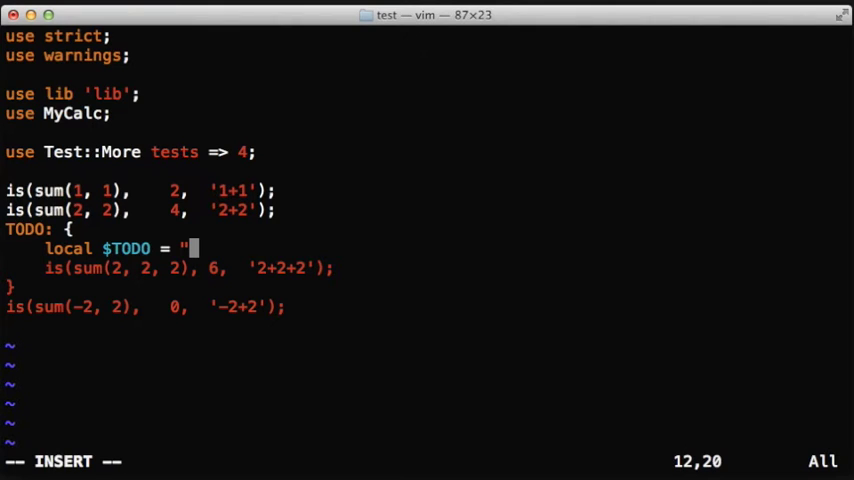
type("Fix bug")
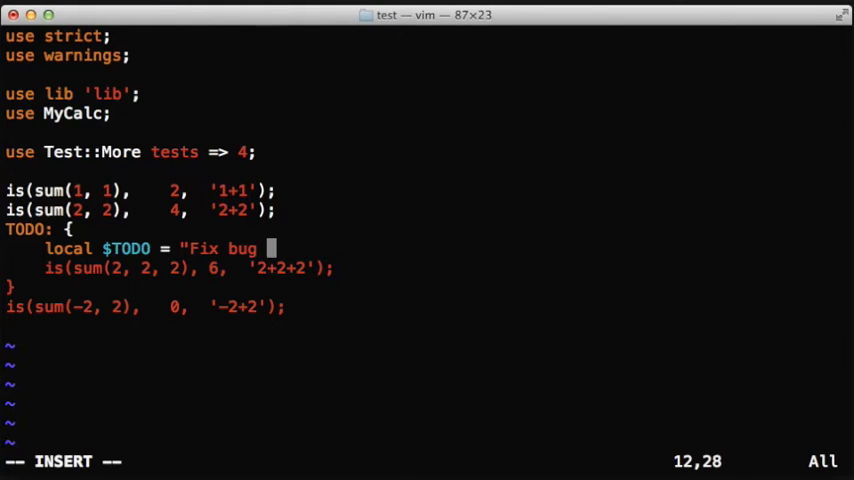
type("sum")
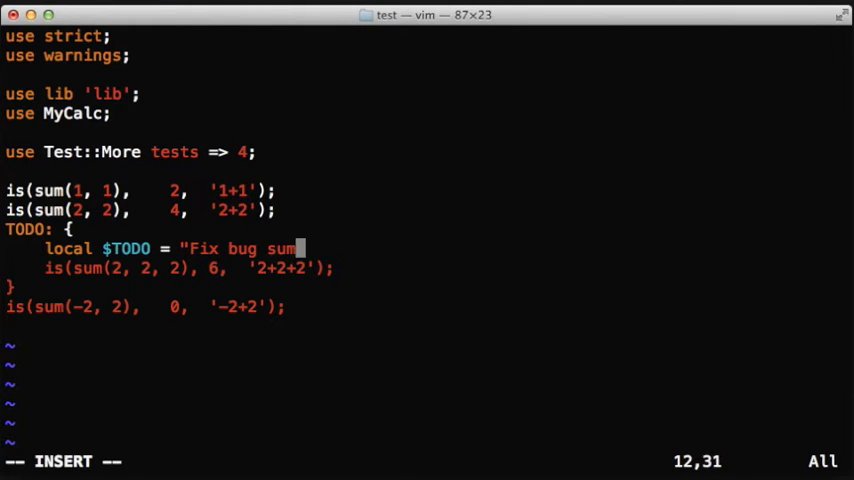
type("ming more than")
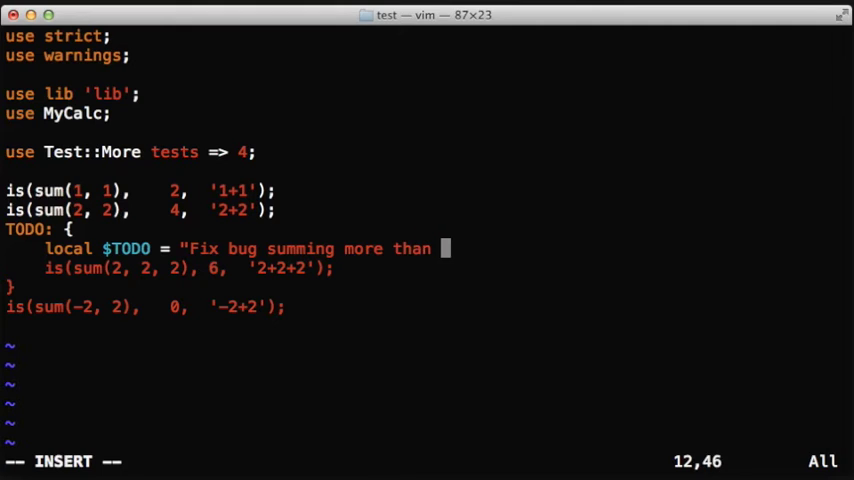
type("2 values")
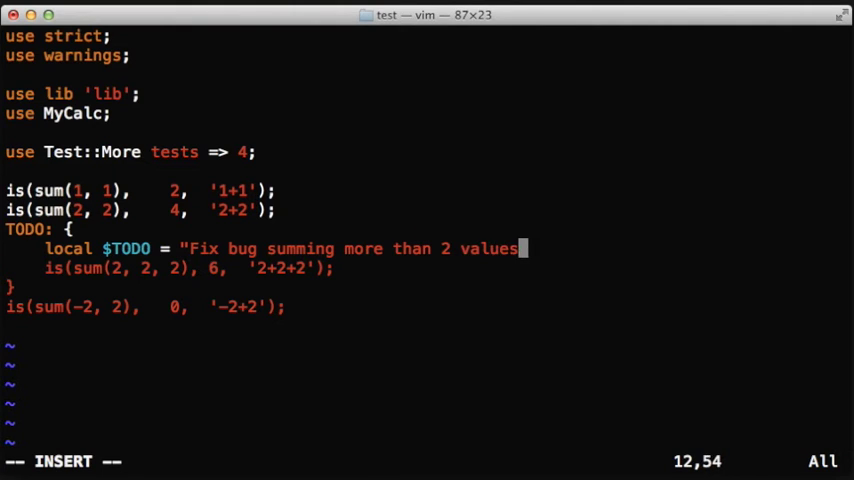
type("$")
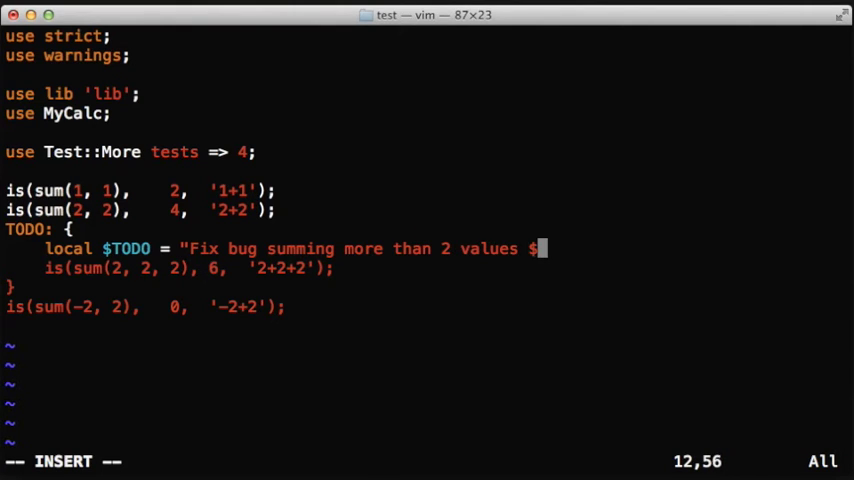
type("#17")
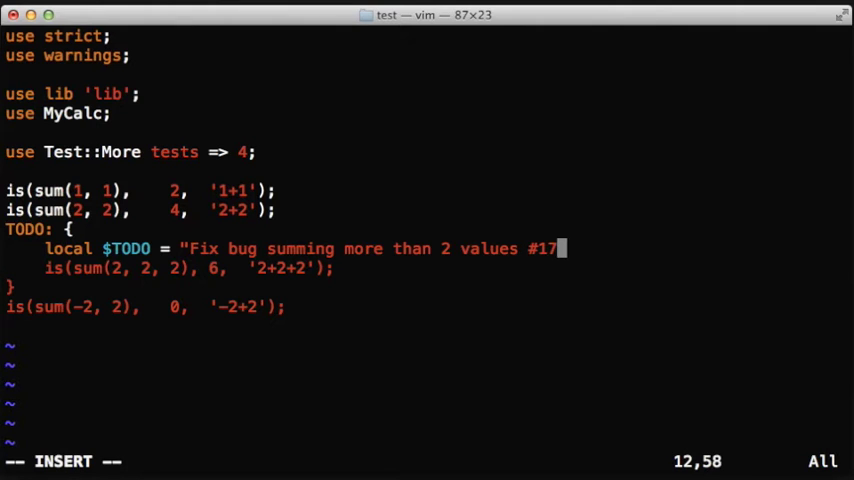
type("3\";")
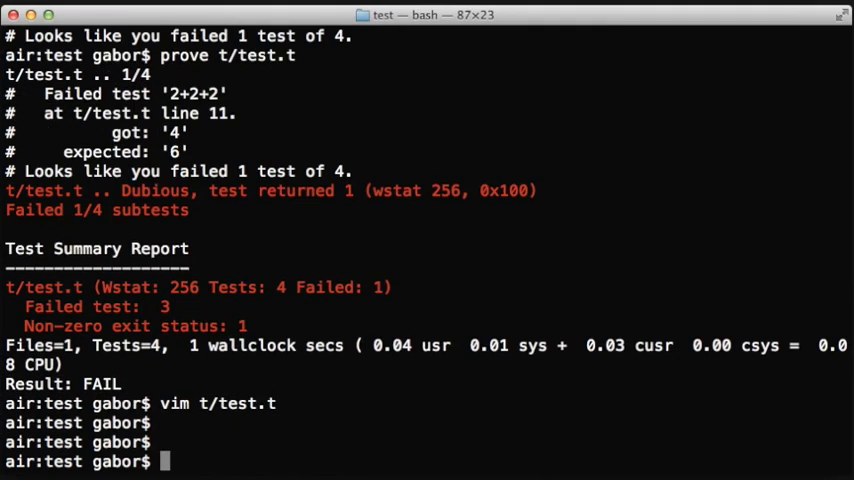
Run perl t/test.t, showing test 3 as a TODO failure citing bug #173.
type("perl t/test.t")
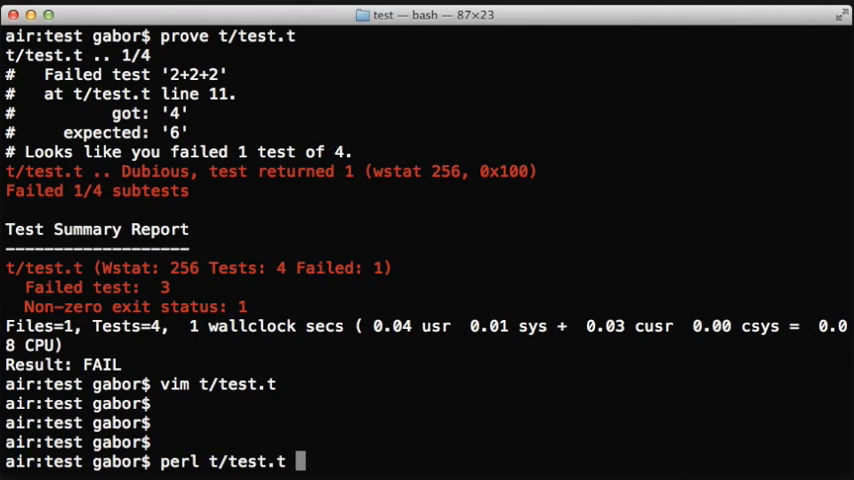
key("Return")
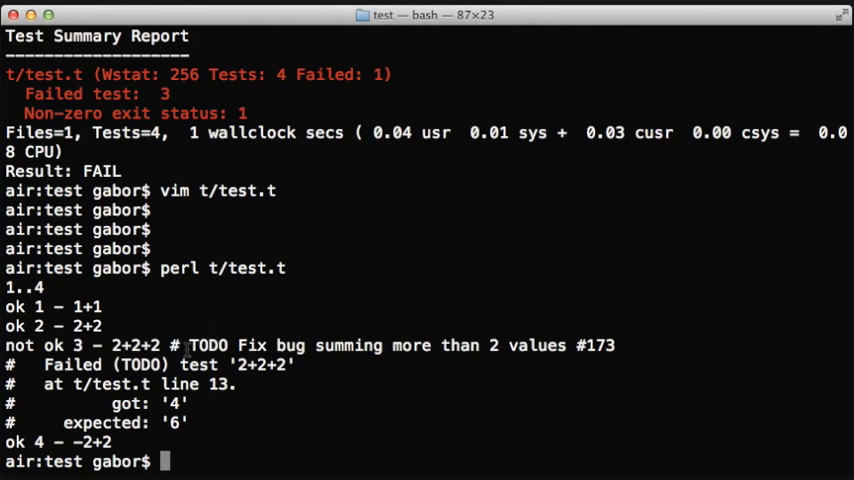
mouse_move(297, 331)
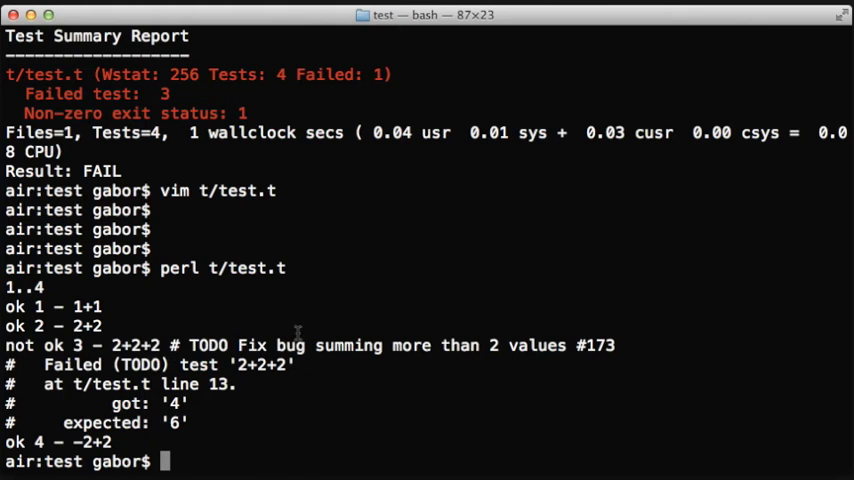
Rerun prove t/test.t, now reporting All tests successful and Result: PASS.
type("prove t/test.t")
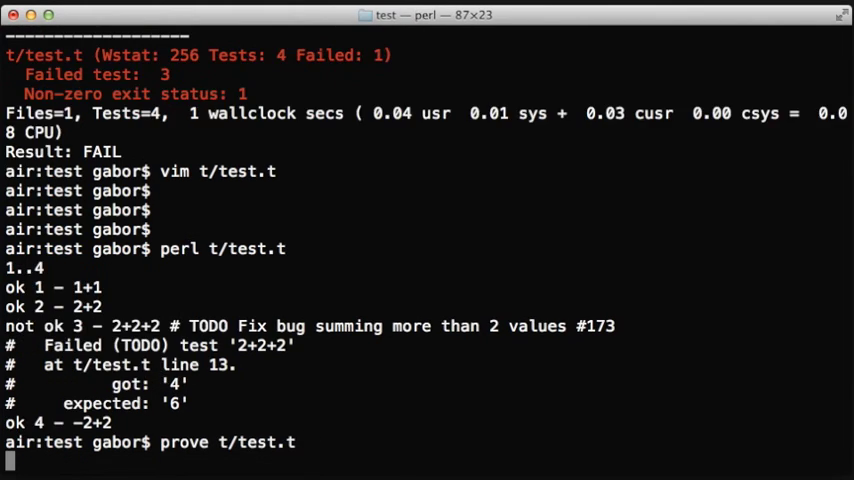
key("Return")
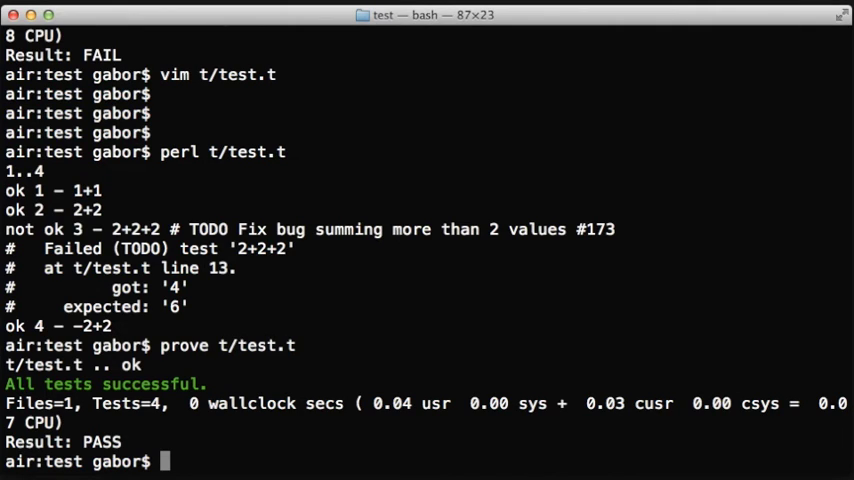
mouse_move(687, 271)
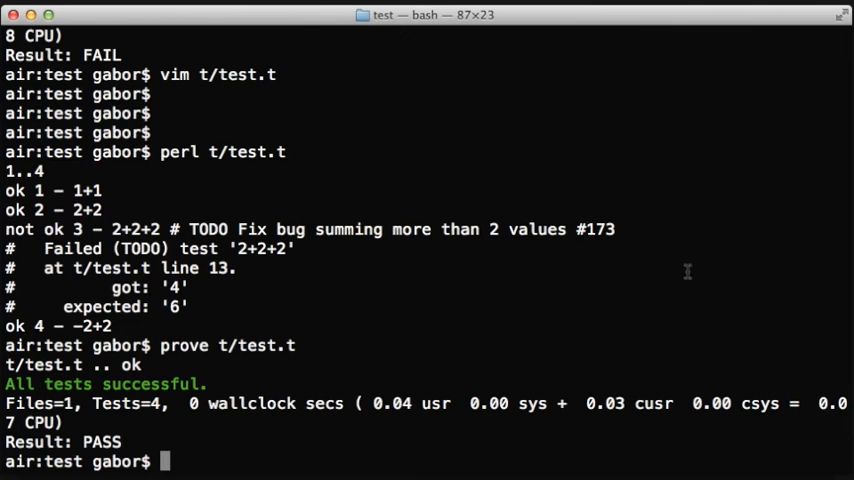
type("perl t/test.t")
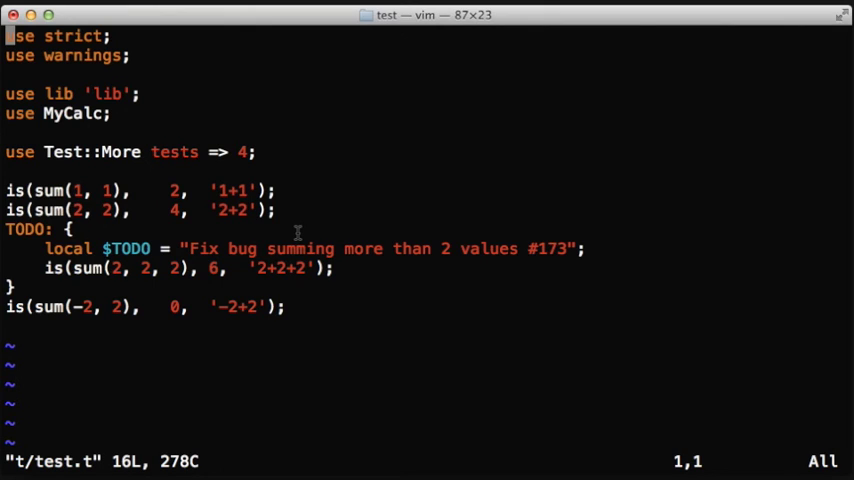
Open lib/MyCalc.pm from the vim session with :e.
type(":e")
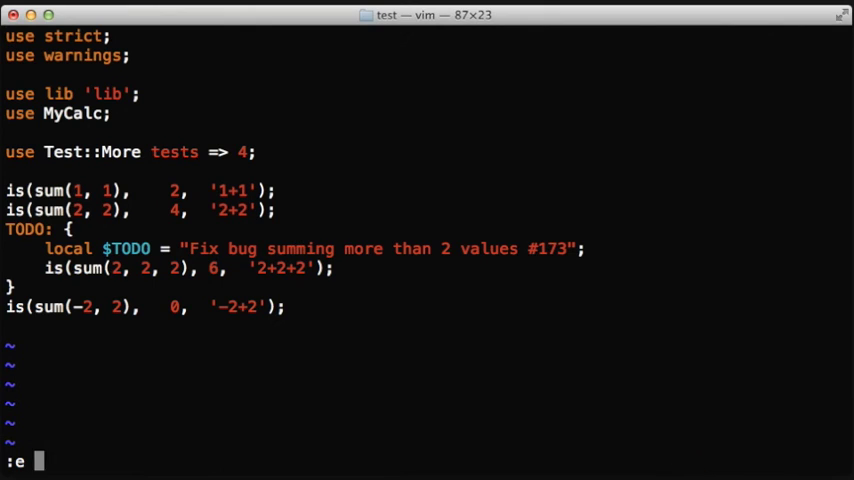
type("lib/MyCalc.pm")
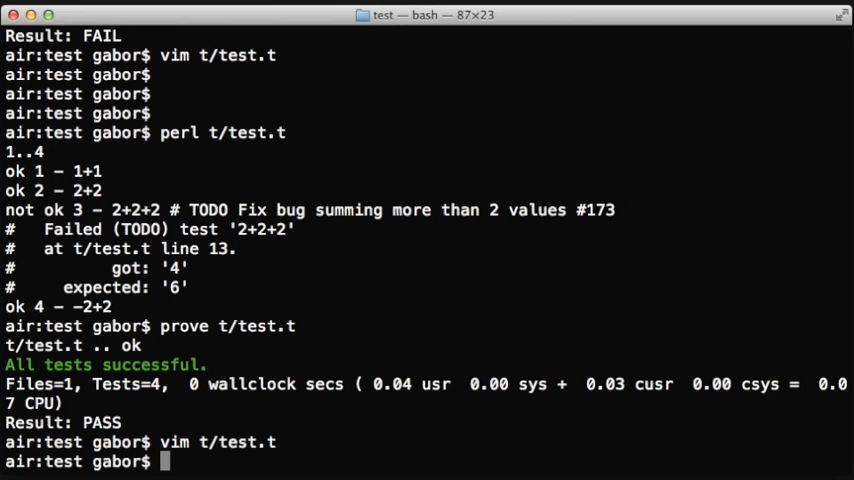
Run prove t/test.t, showing Result: PASS with "TODO passed: 3".
type("prove t/test.t")
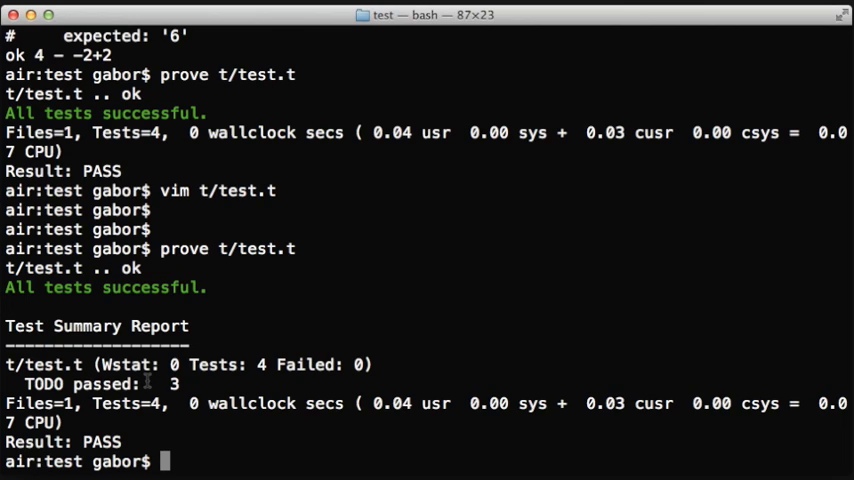
mouse_move(568, 59)
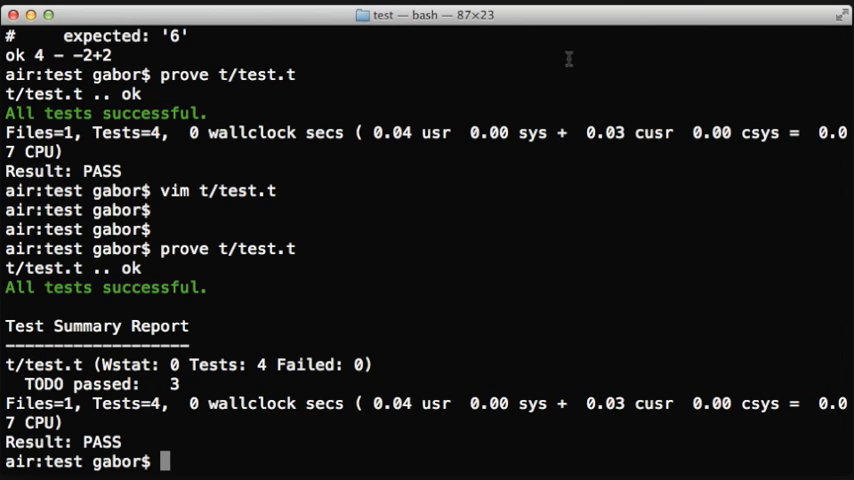